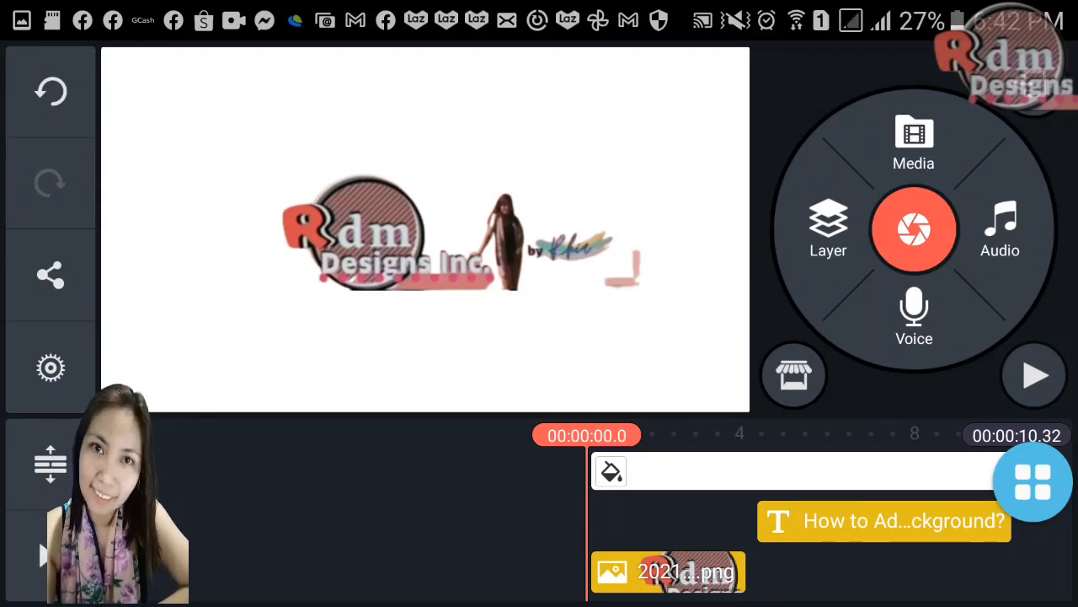
# Exit the open logo project back to the KineMaster home screen of saved projects.
pyautogui.click(1034, 374)
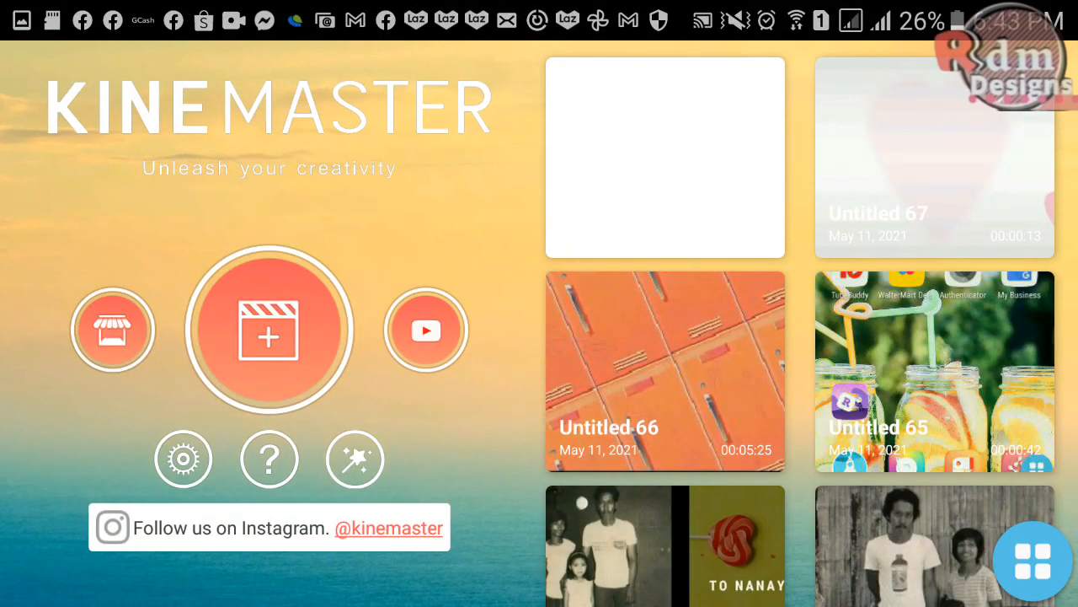
# Create a new 16:9 widescreen project that opens with a single white background clip.
pyautogui.click(270, 329)
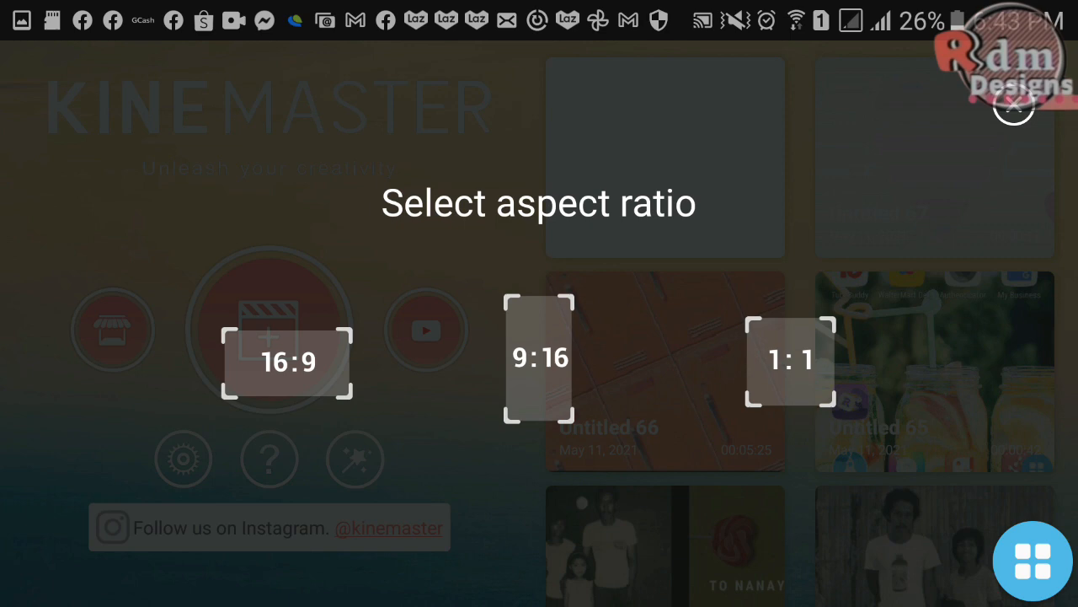
pyautogui.click(1014, 104)
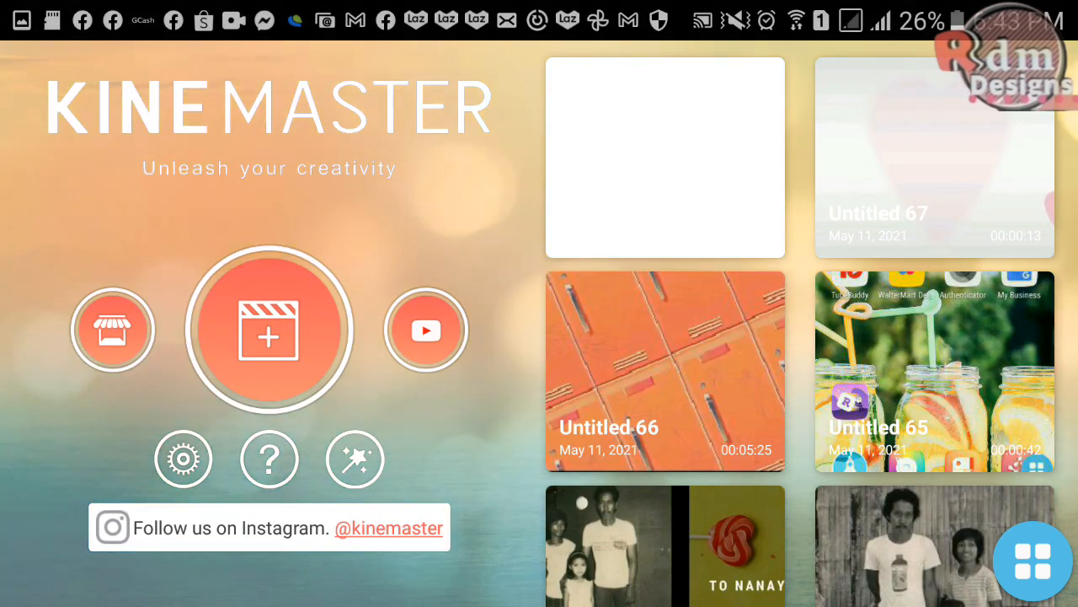
pyautogui.click(269, 328)
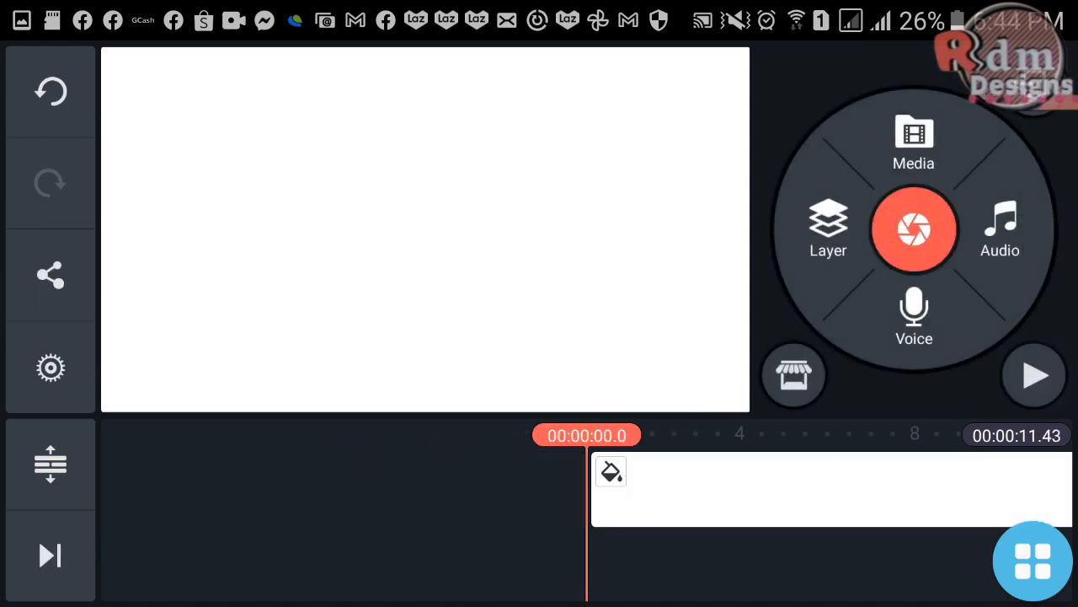
# Choose Layer > Media to browse the Converted folder for a video layer.
pyautogui.click(829, 489)
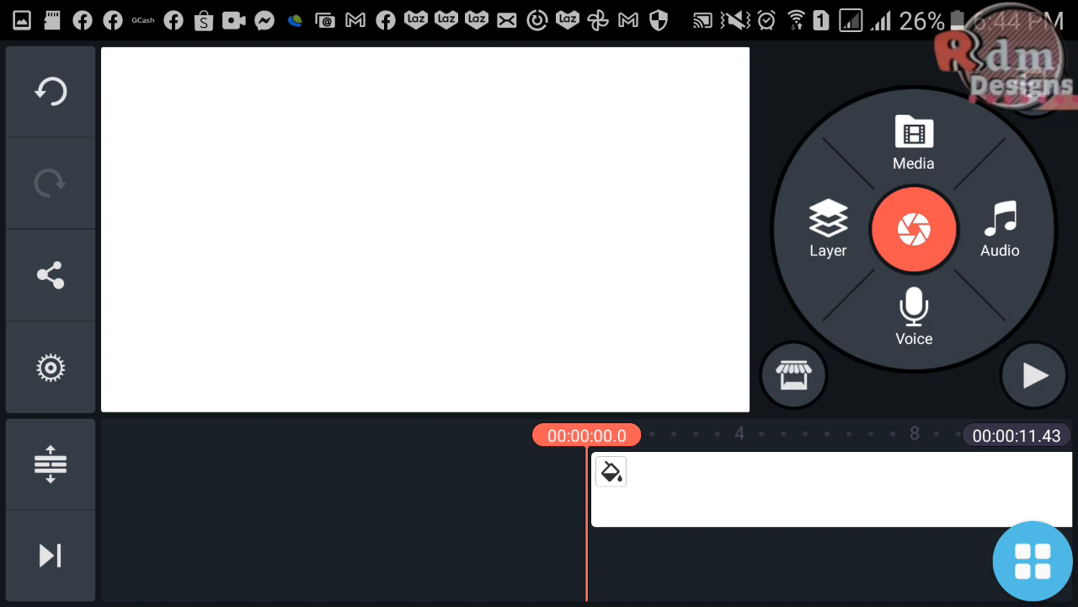
pyautogui.click(829, 228)
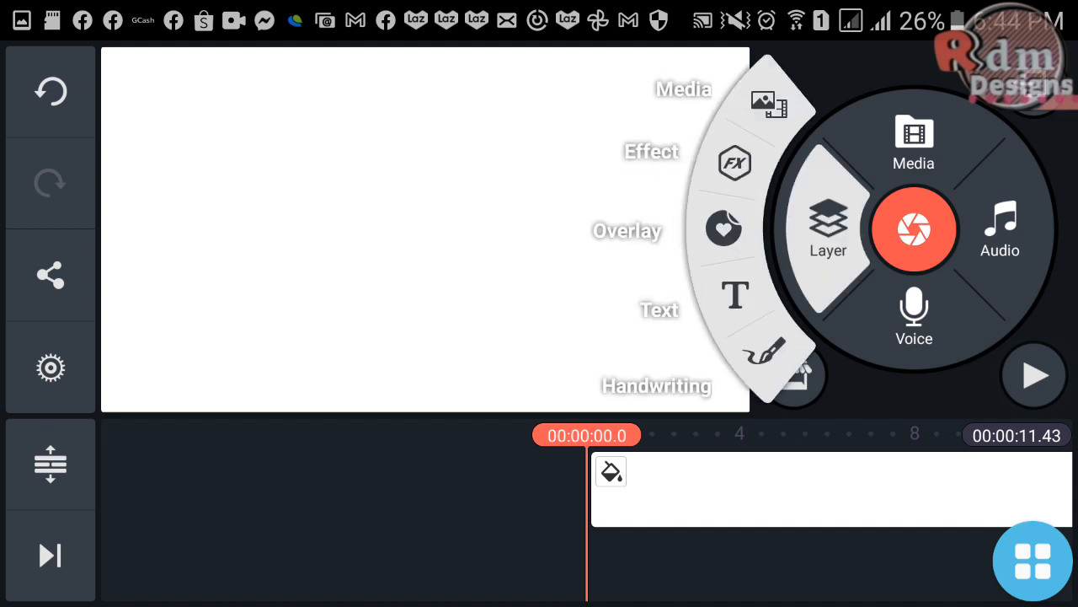
pyautogui.click(913, 139)
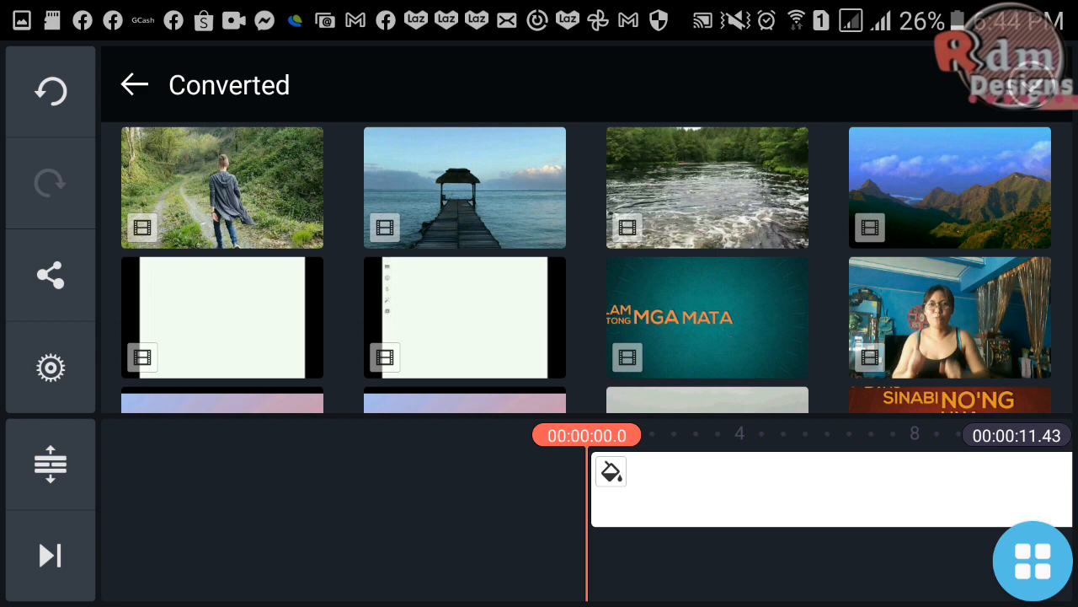
# Add the mountain video as a layer, shrink it and place it in the upper left.
pyautogui.click(950, 187)
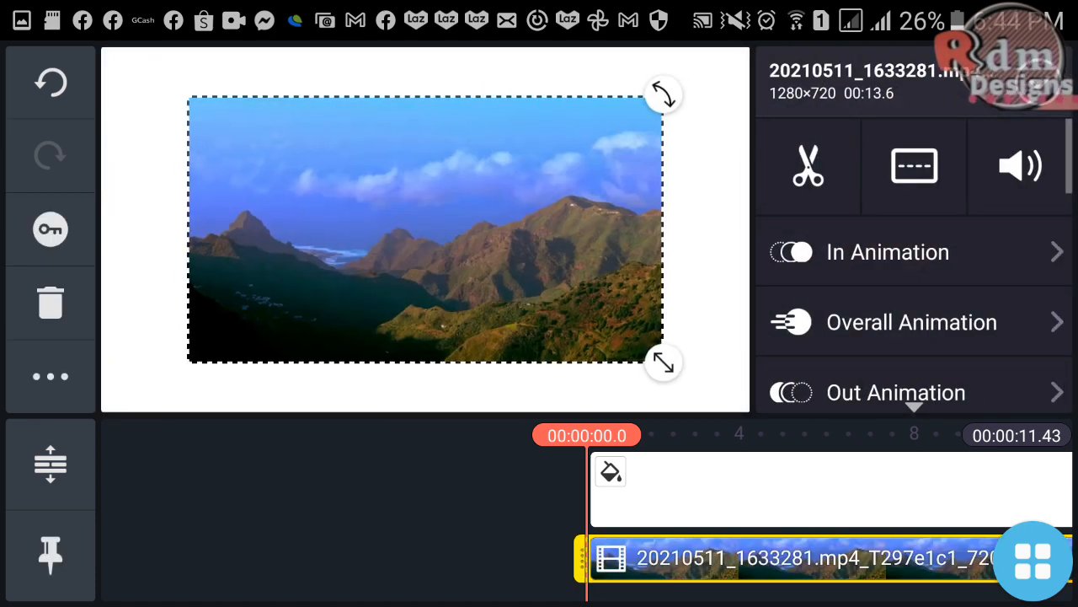
pyautogui.moveTo(664, 362); pyautogui.dragTo(581, 317)
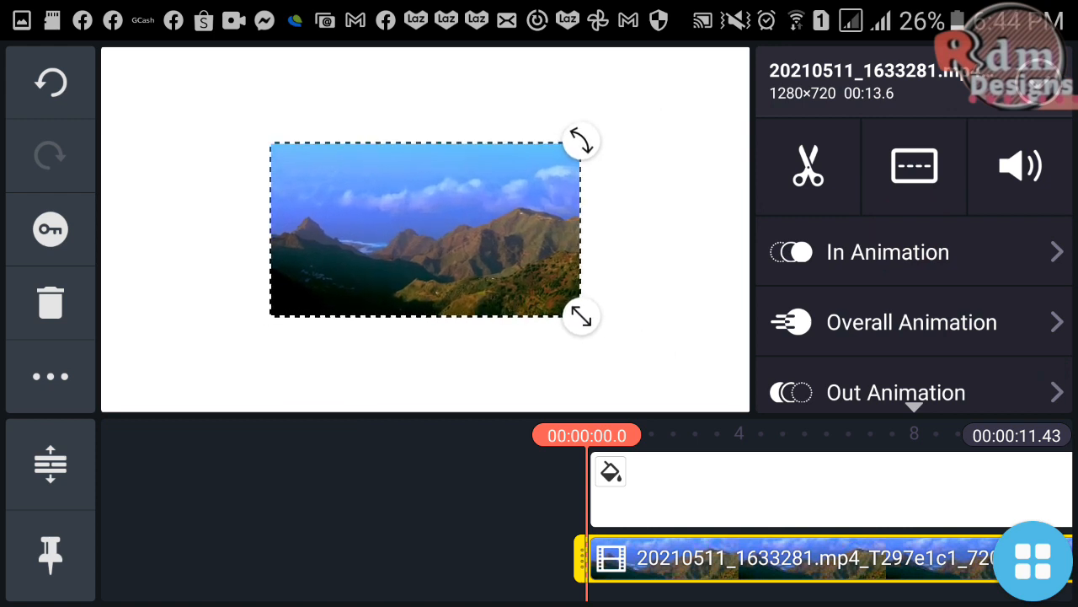
pyautogui.moveTo(425, 229); pyautogui.dragTo(307, 170)
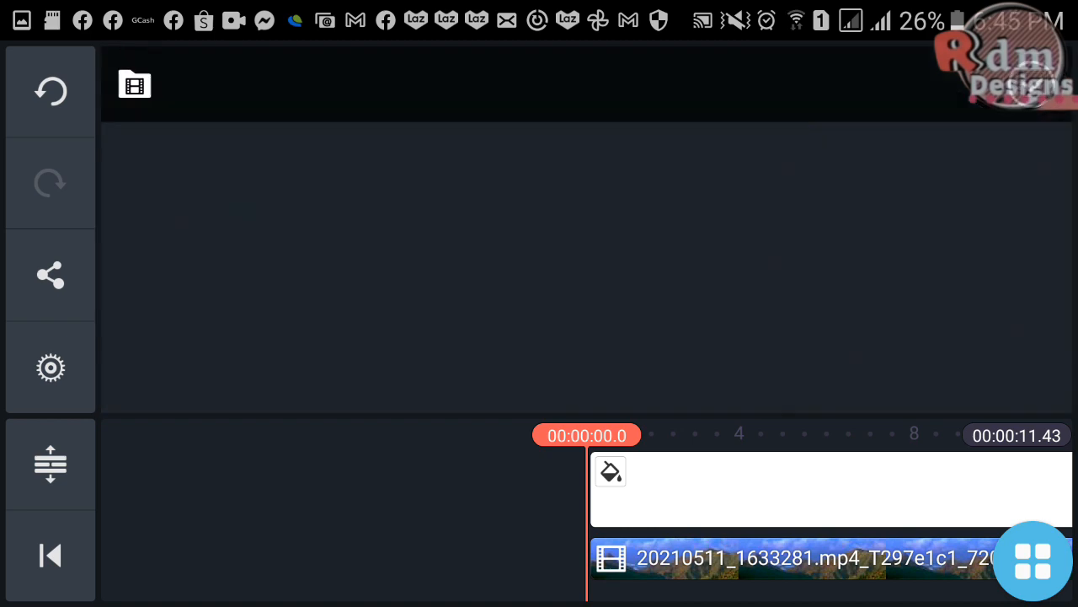
# Add the river video as a second layer in the lower right, then start a text layer.
pyautogui.click(135, 85)
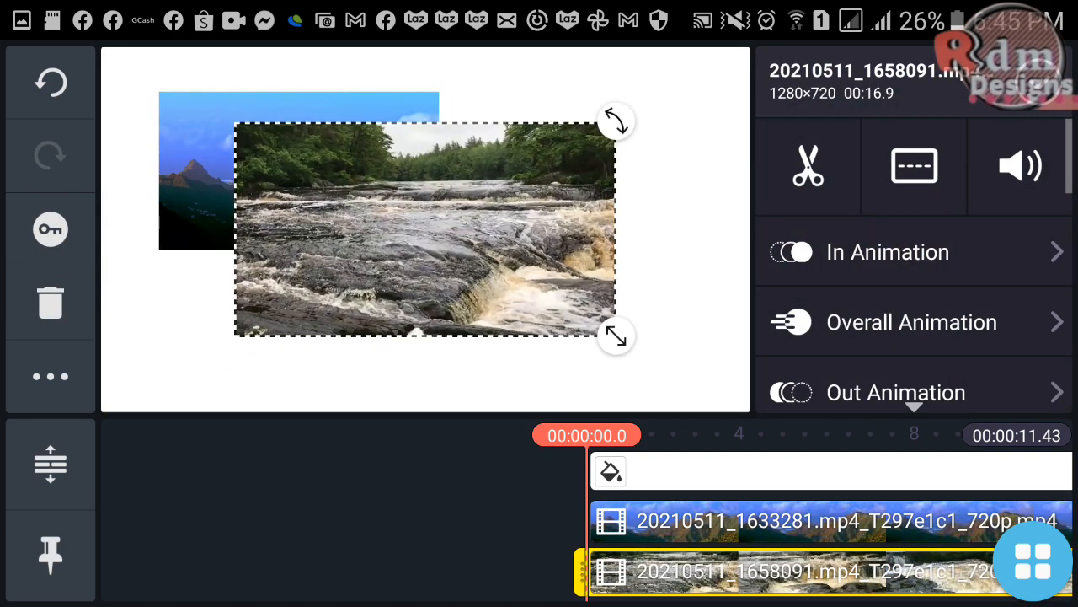
pyautogui.moveTo(425, 227); pyautogui.dragTo(603, 295)
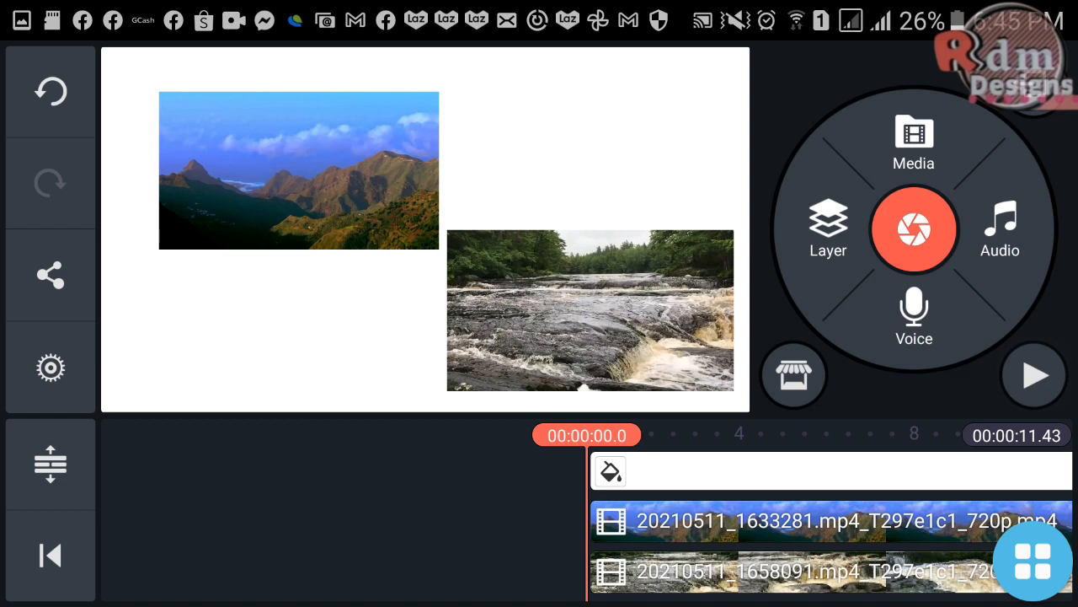
pyautogui.click(827, 227)
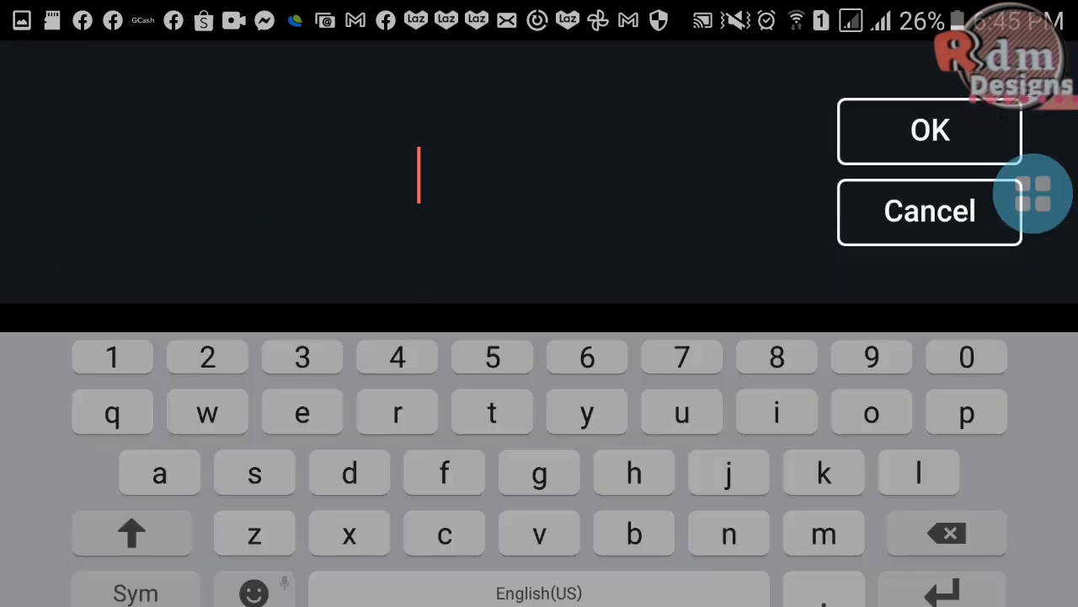
# Add a red 'mountain' text label positioned just below the mountain clip.
pyautogui.write('mounta')
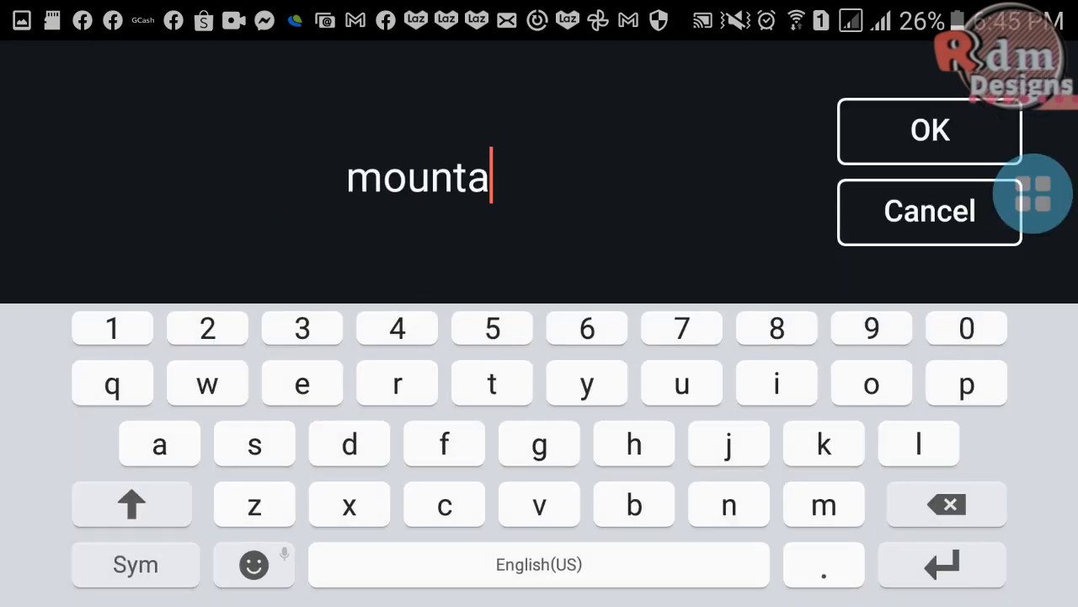
pyautogui.write('in')
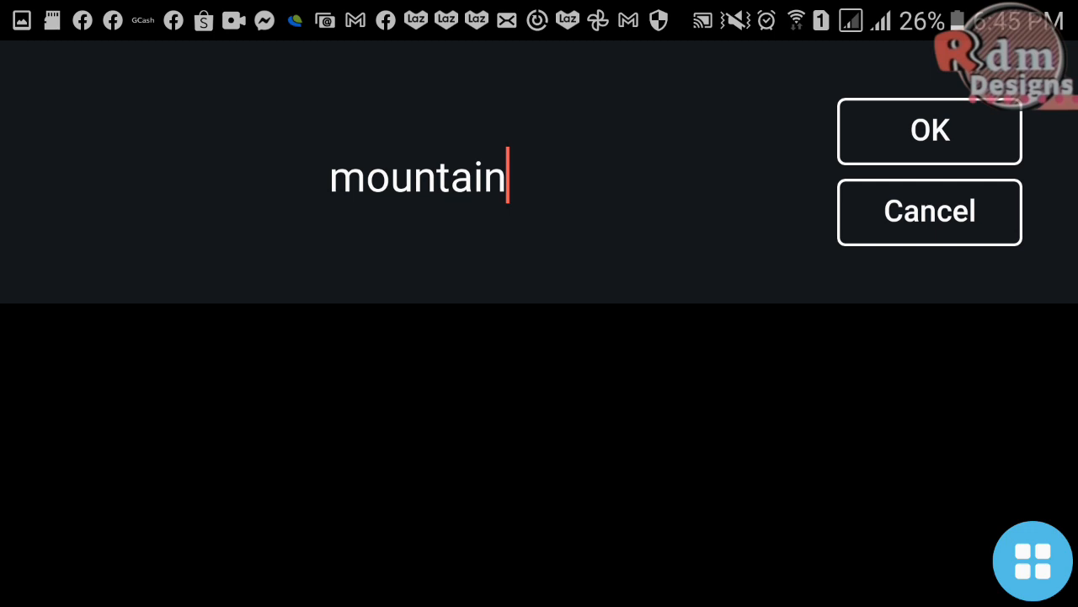
pyautogui.click(930, 130)
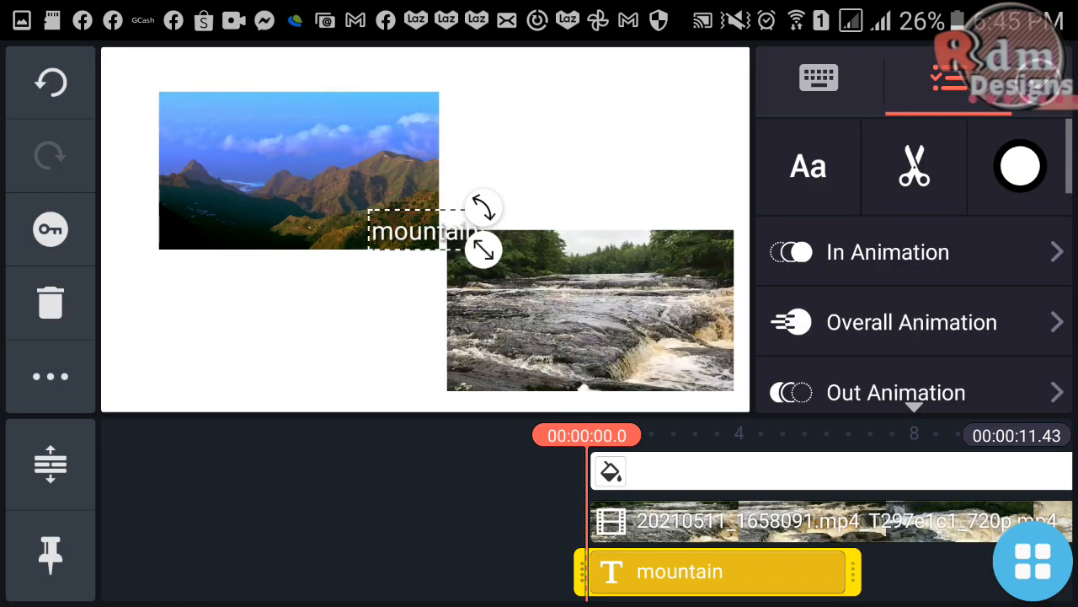
pyautogui.moveTo(424, 233); pyautogui.dragTo(273, 278)
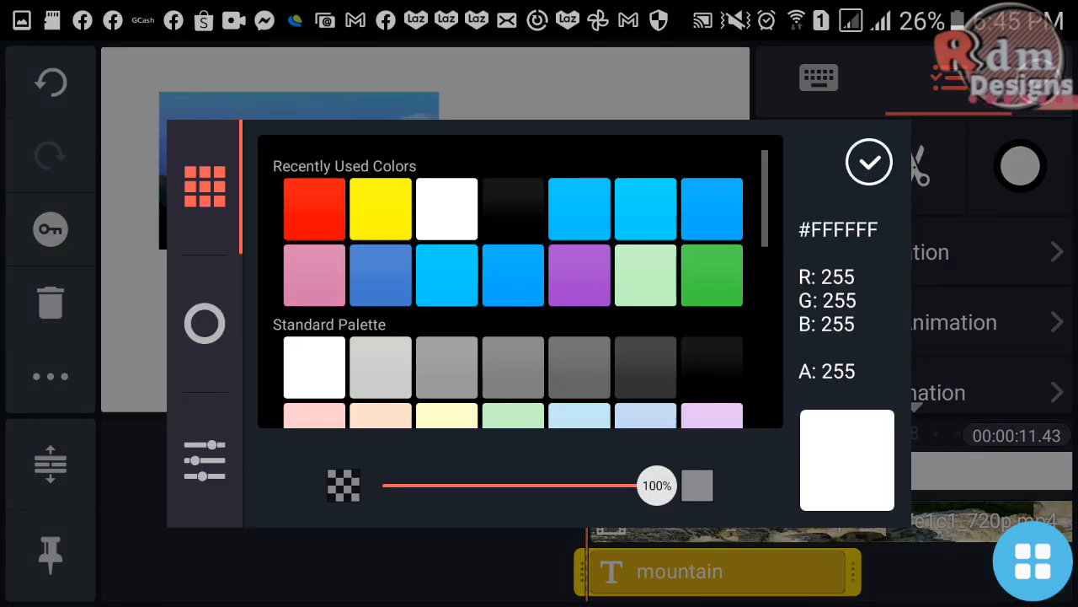
pyautogui.click(869, 161)
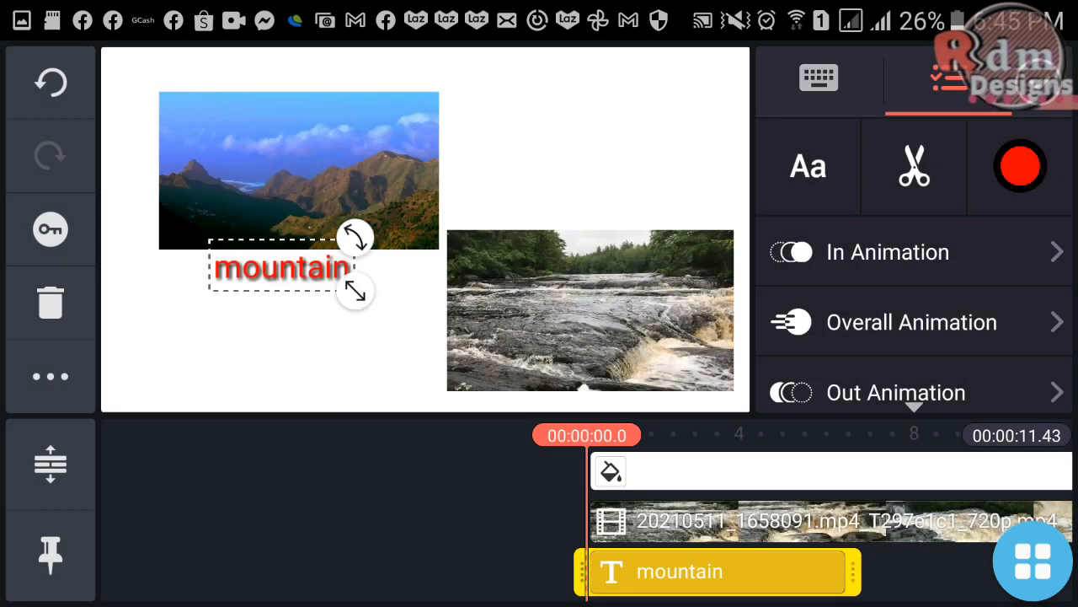
pyautogui.click(1031, 560)
pyautogui.write('riv')
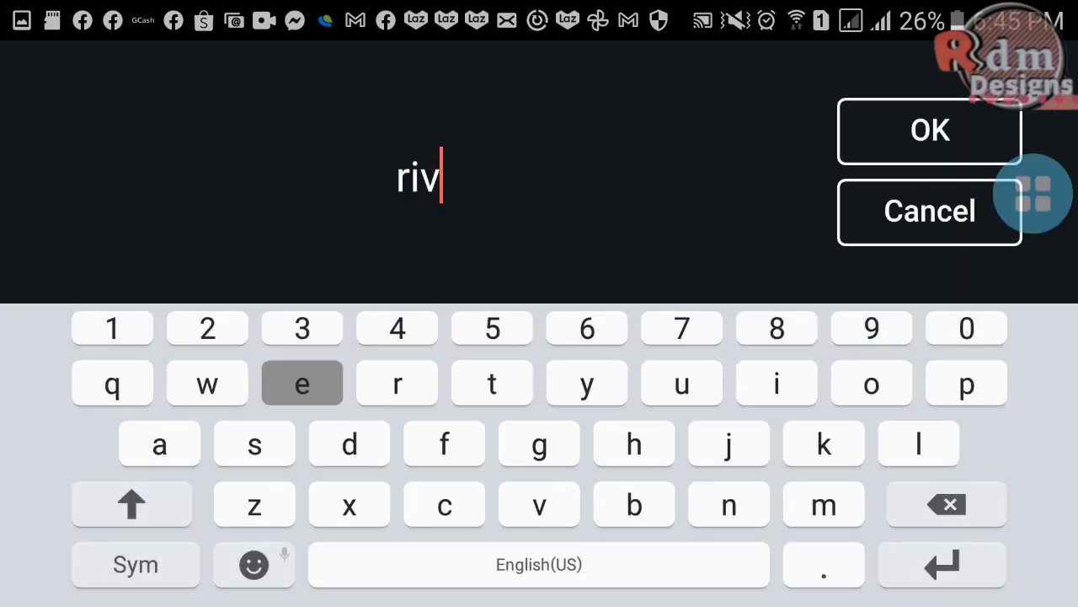
# Add a smaller red 'river' text label positioned just above the river clip.
pyautogui.click(930, 132)
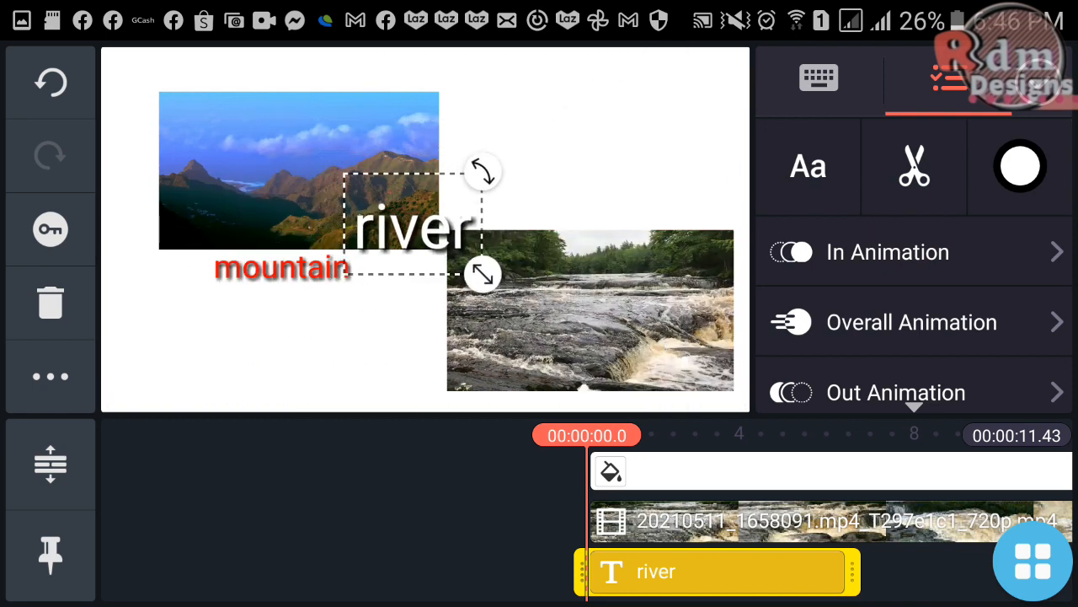
pyautogui.moveTo(413, 227); pyautogui.dragTo(564, 199)
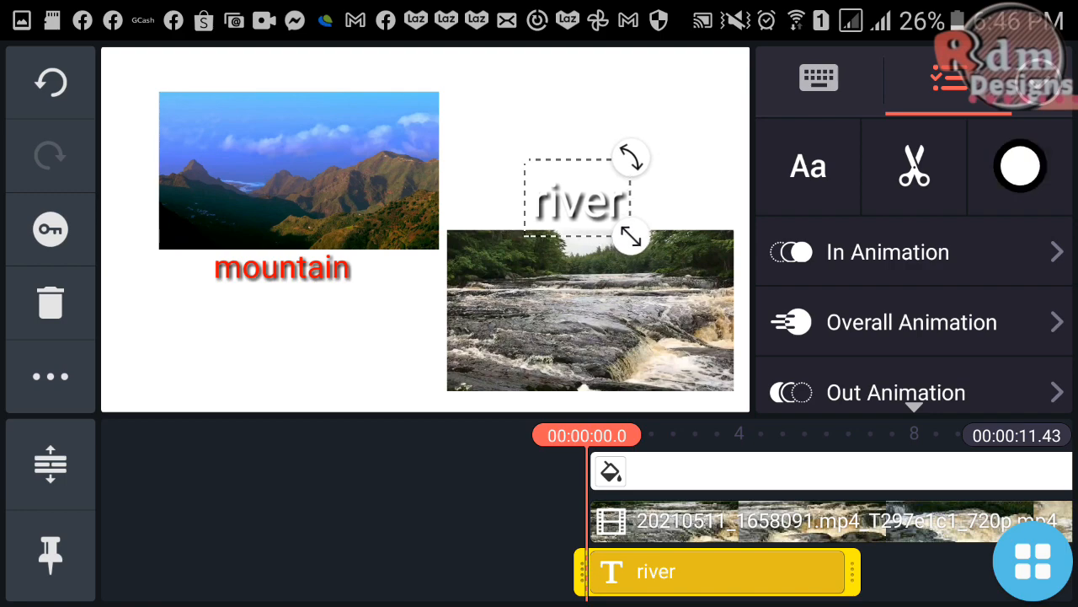
pyautogui.click(1020, 165)
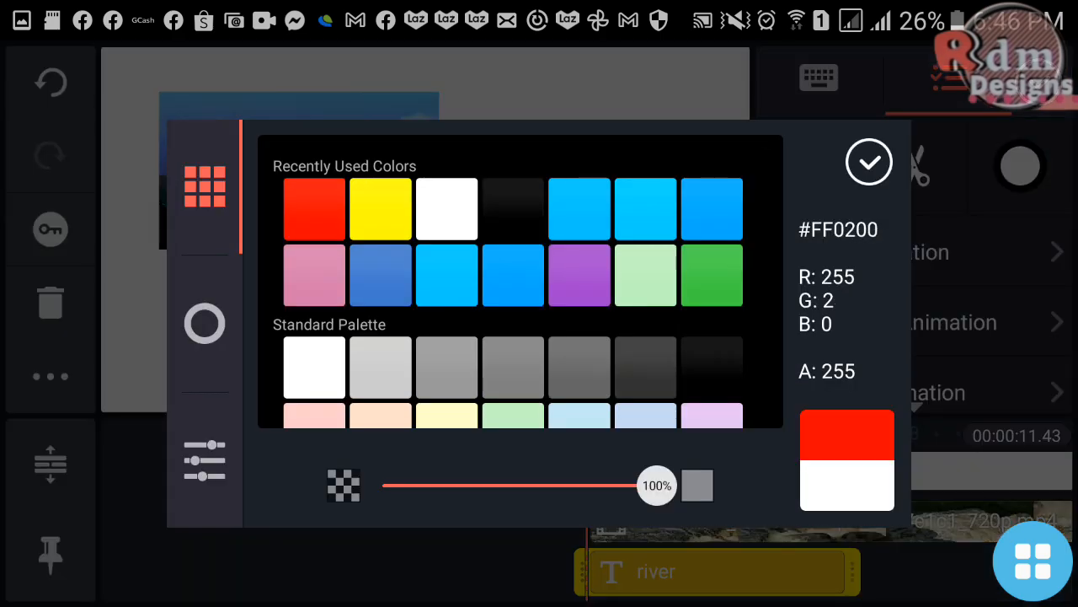
pyautogui.click(869, 162)
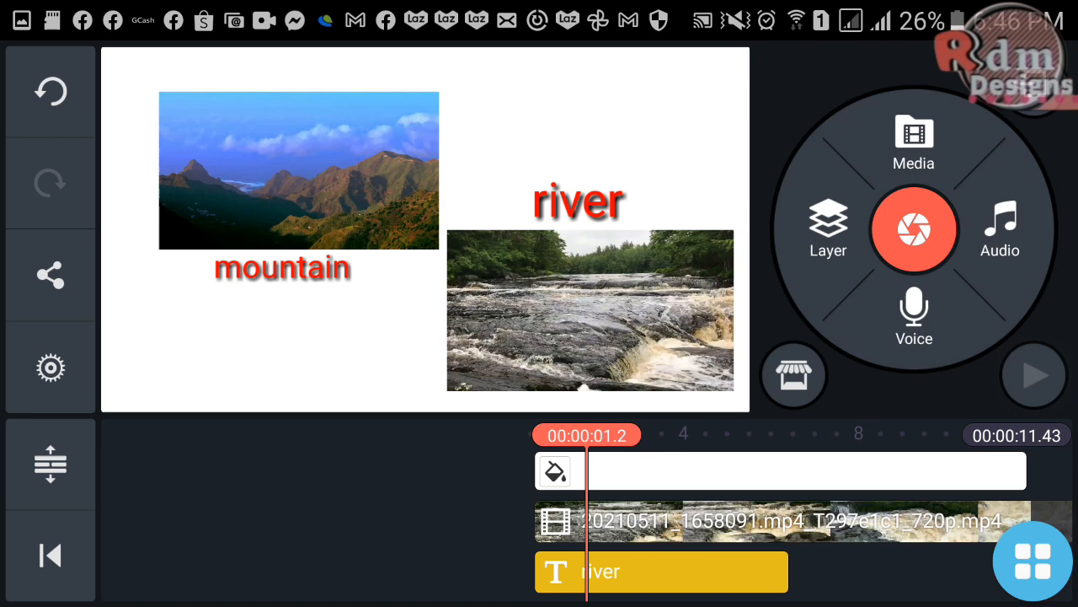
# Rewind to the start and play back the layered clips with their labels.
pyautogui.click(660, 572)
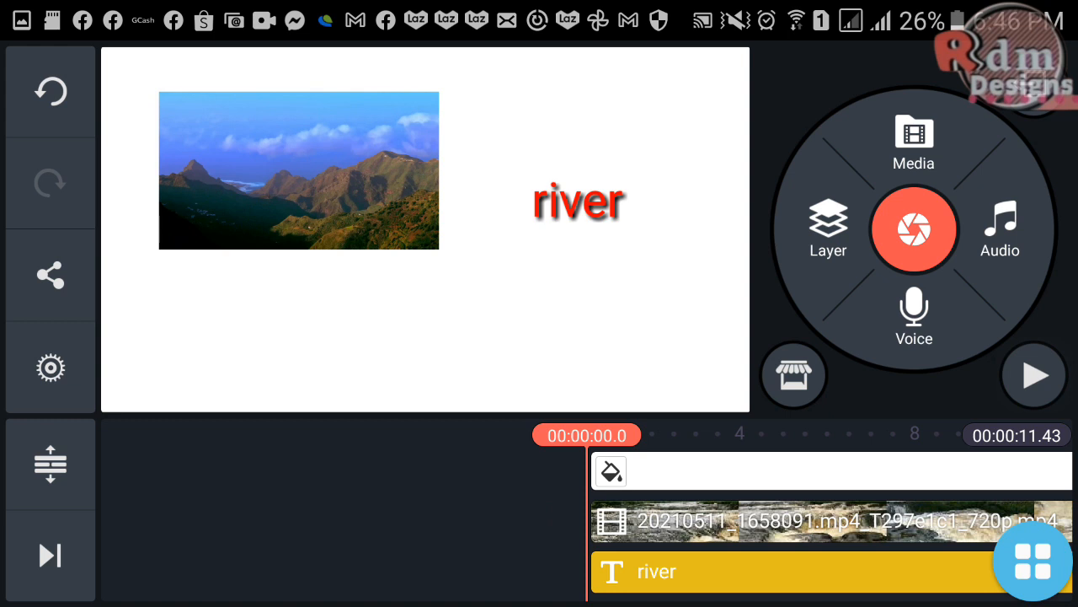
pyautogui.click(1035, 374)
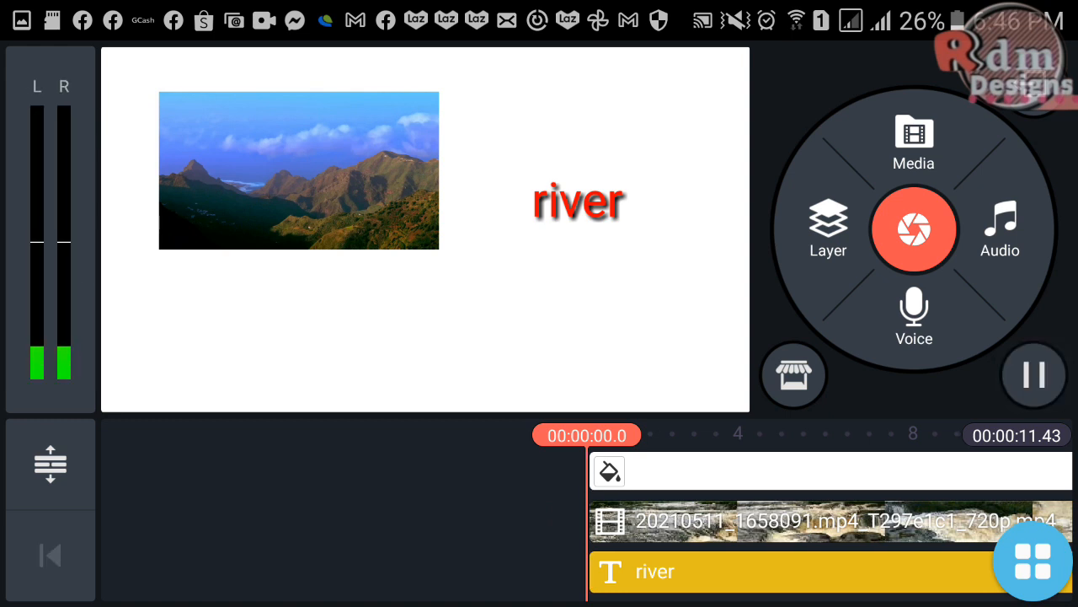